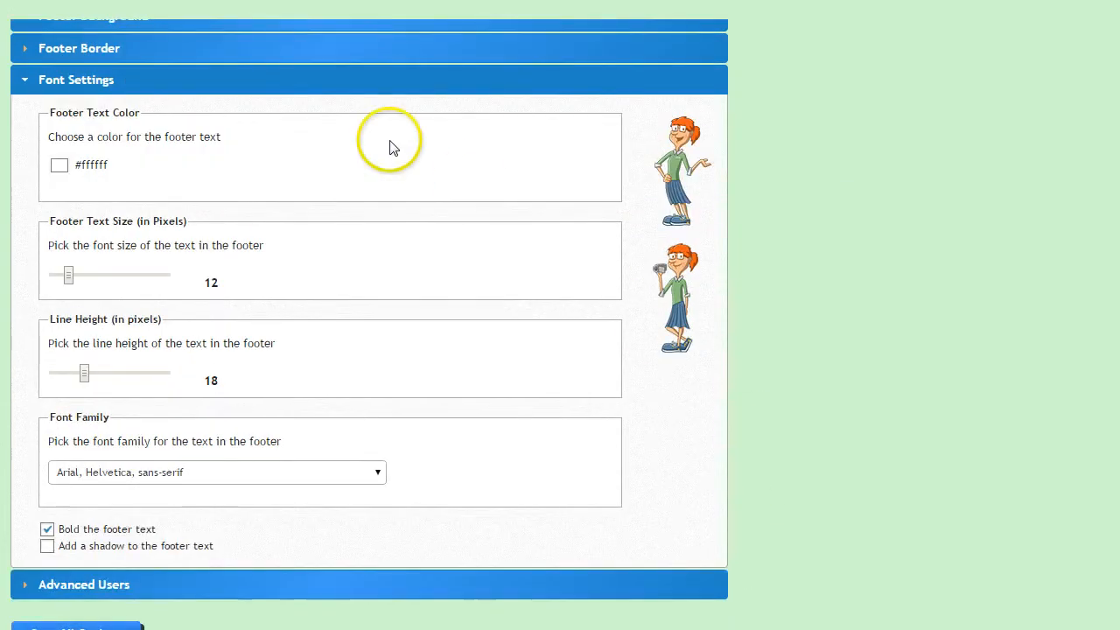
mouse_move(297, 381)
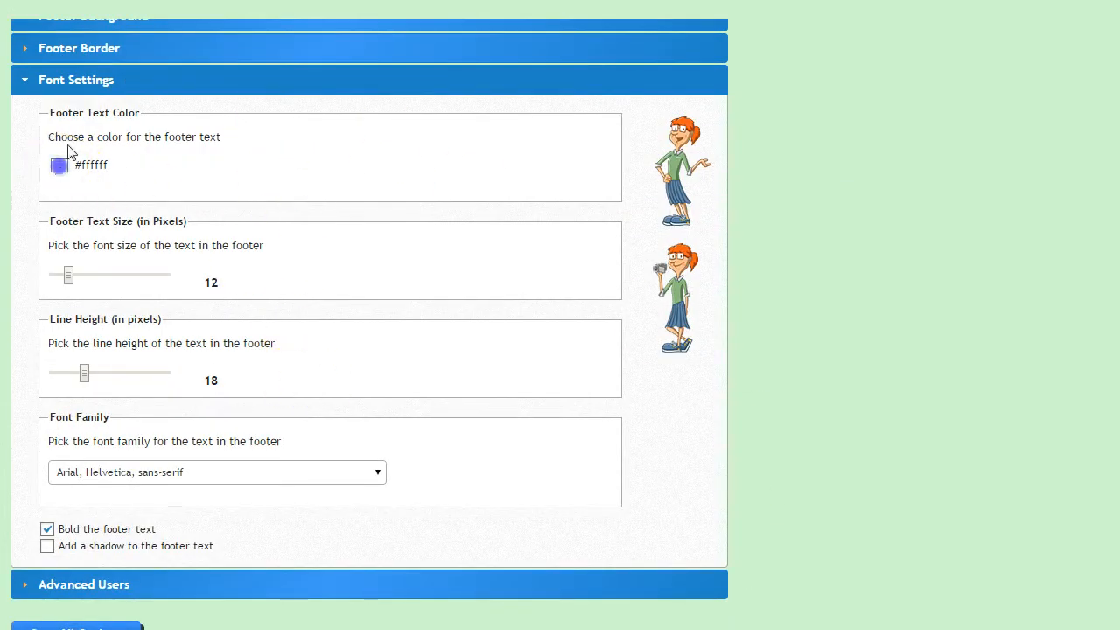
Keep white as the footer text colour, save all settings, and check the live site's footer
left_click(58, 164)
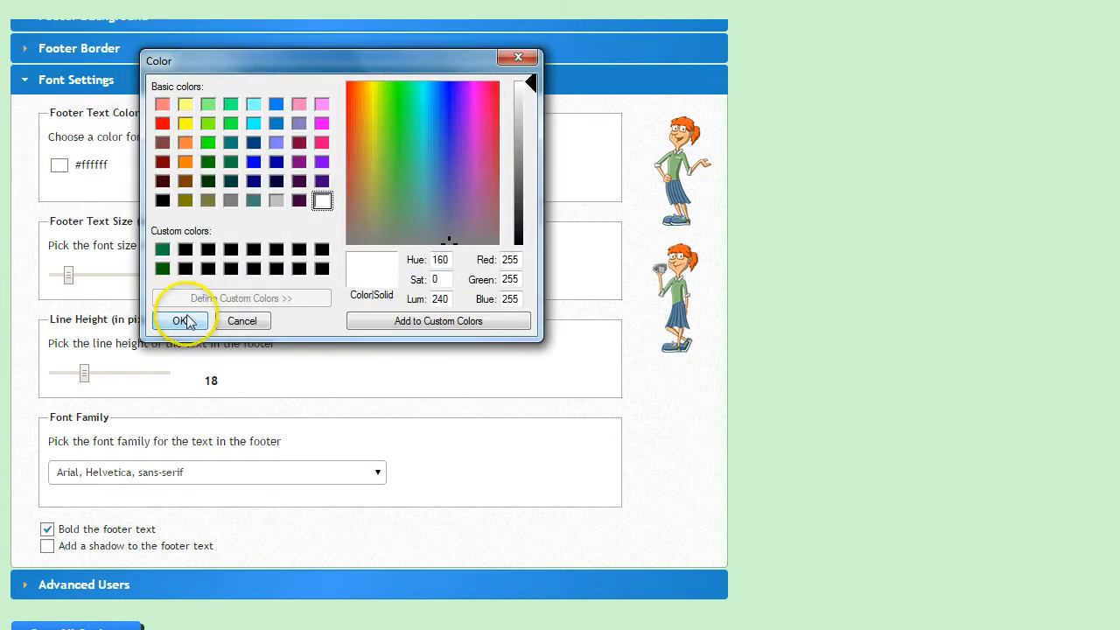
left_click(179, 320)
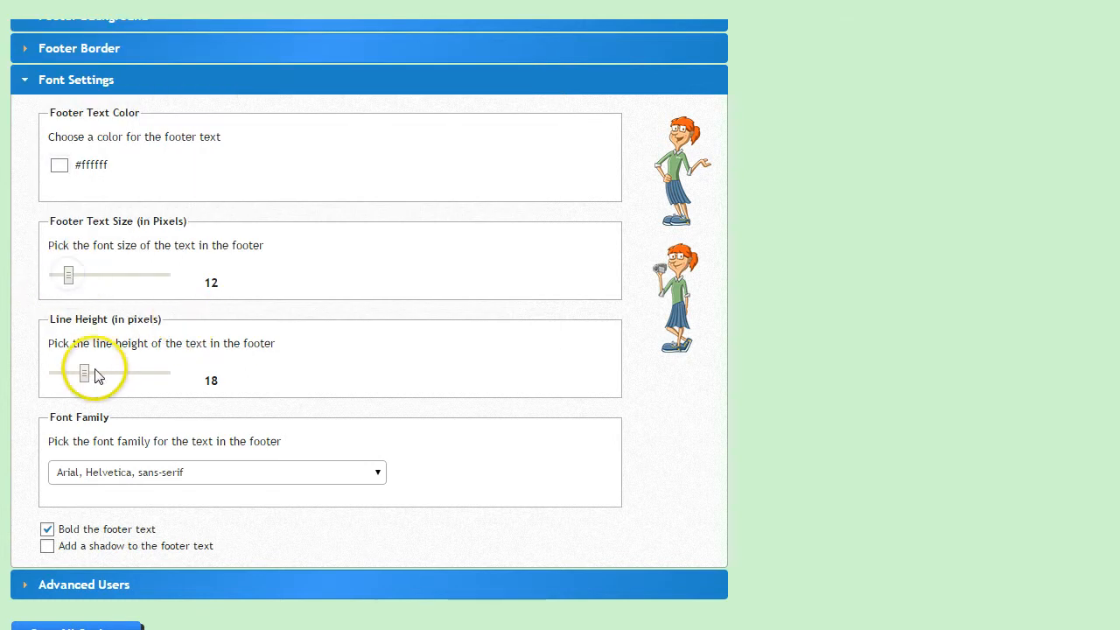
mouse_move(398, 436)
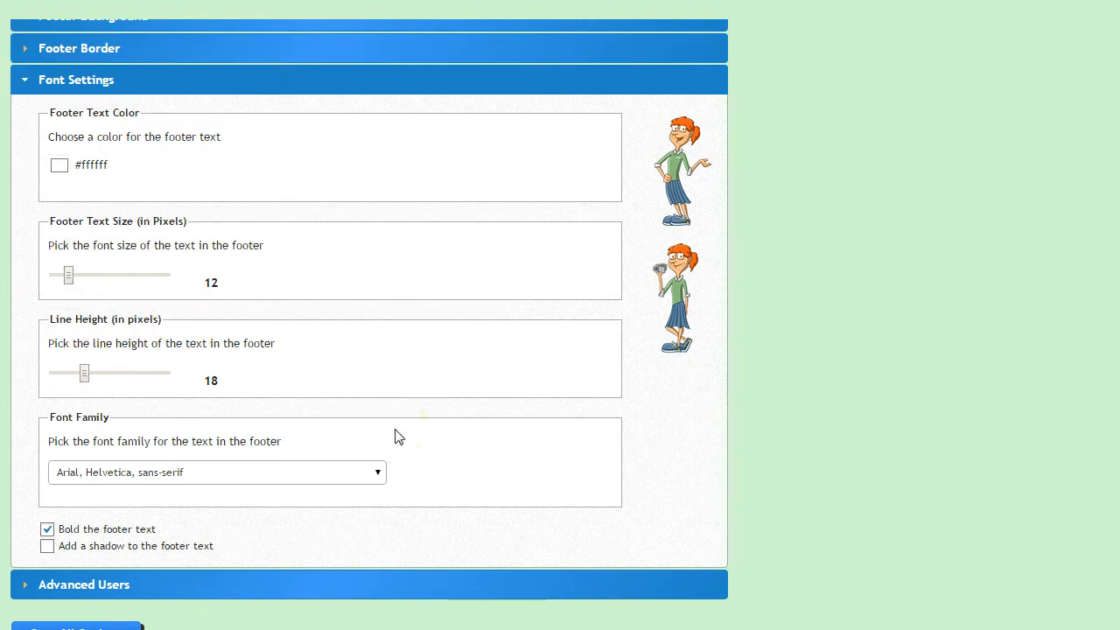
scroll("down", 3)
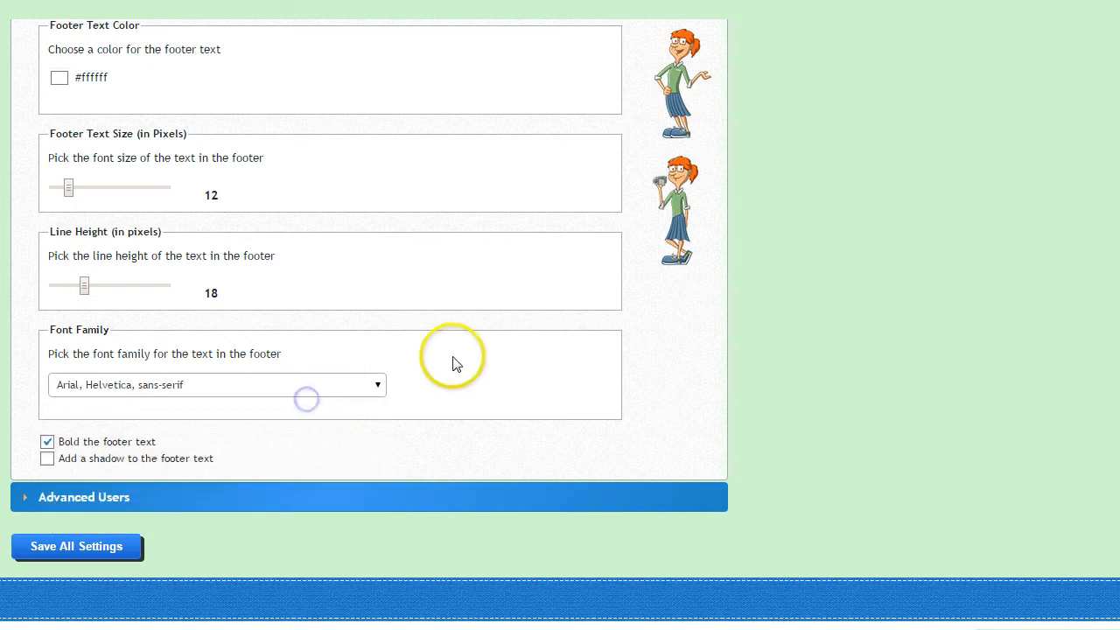
mouse_move(48, 443)
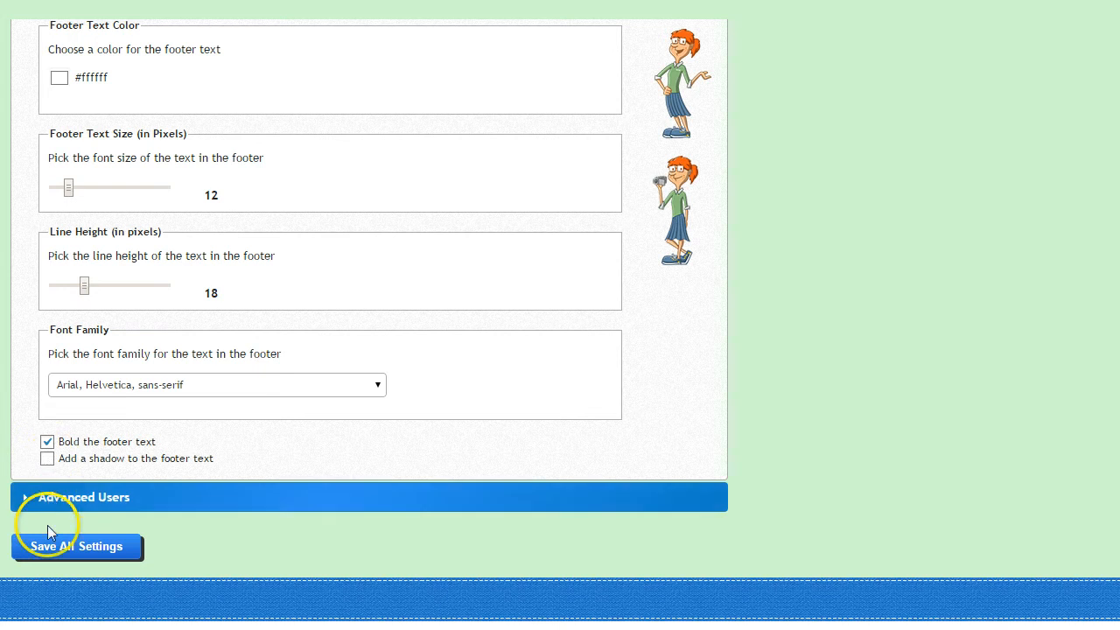
left_click(77, 547)
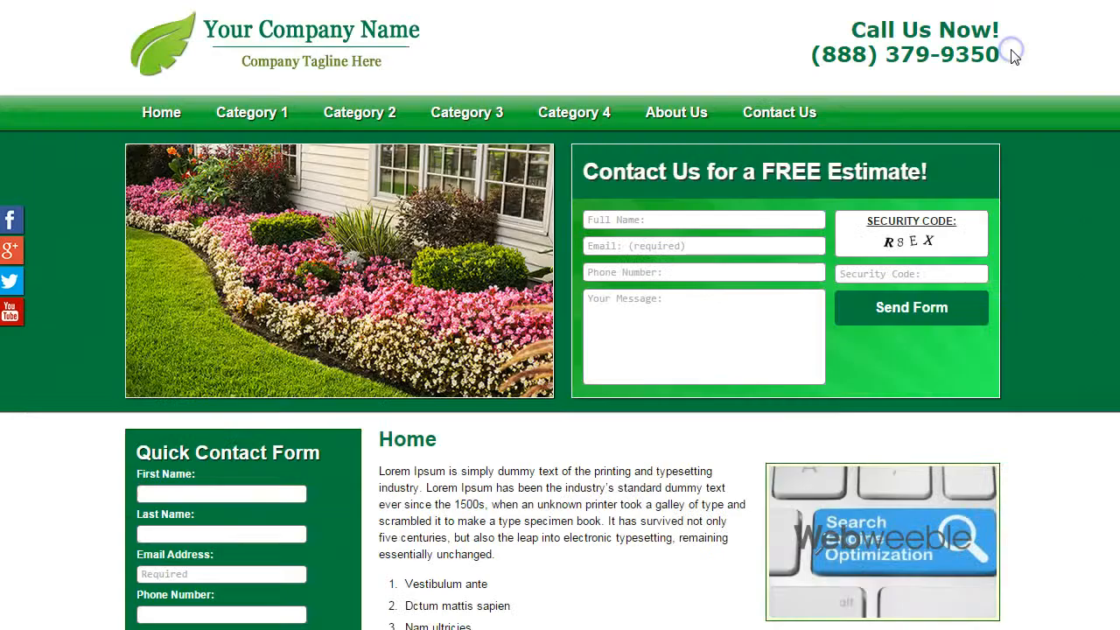
scroll("down", 3)
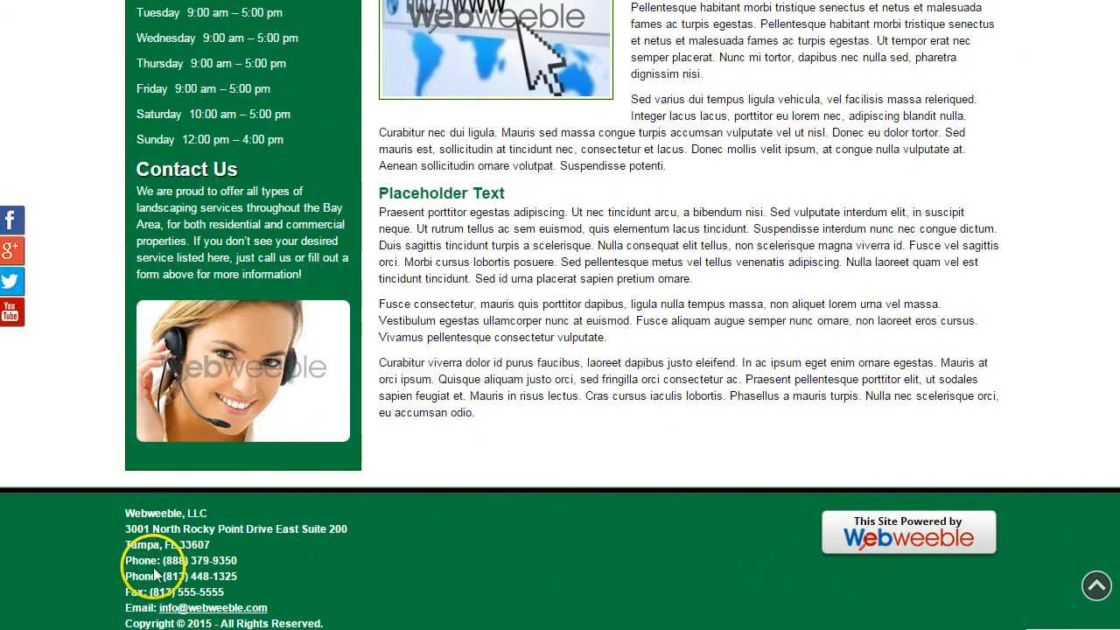